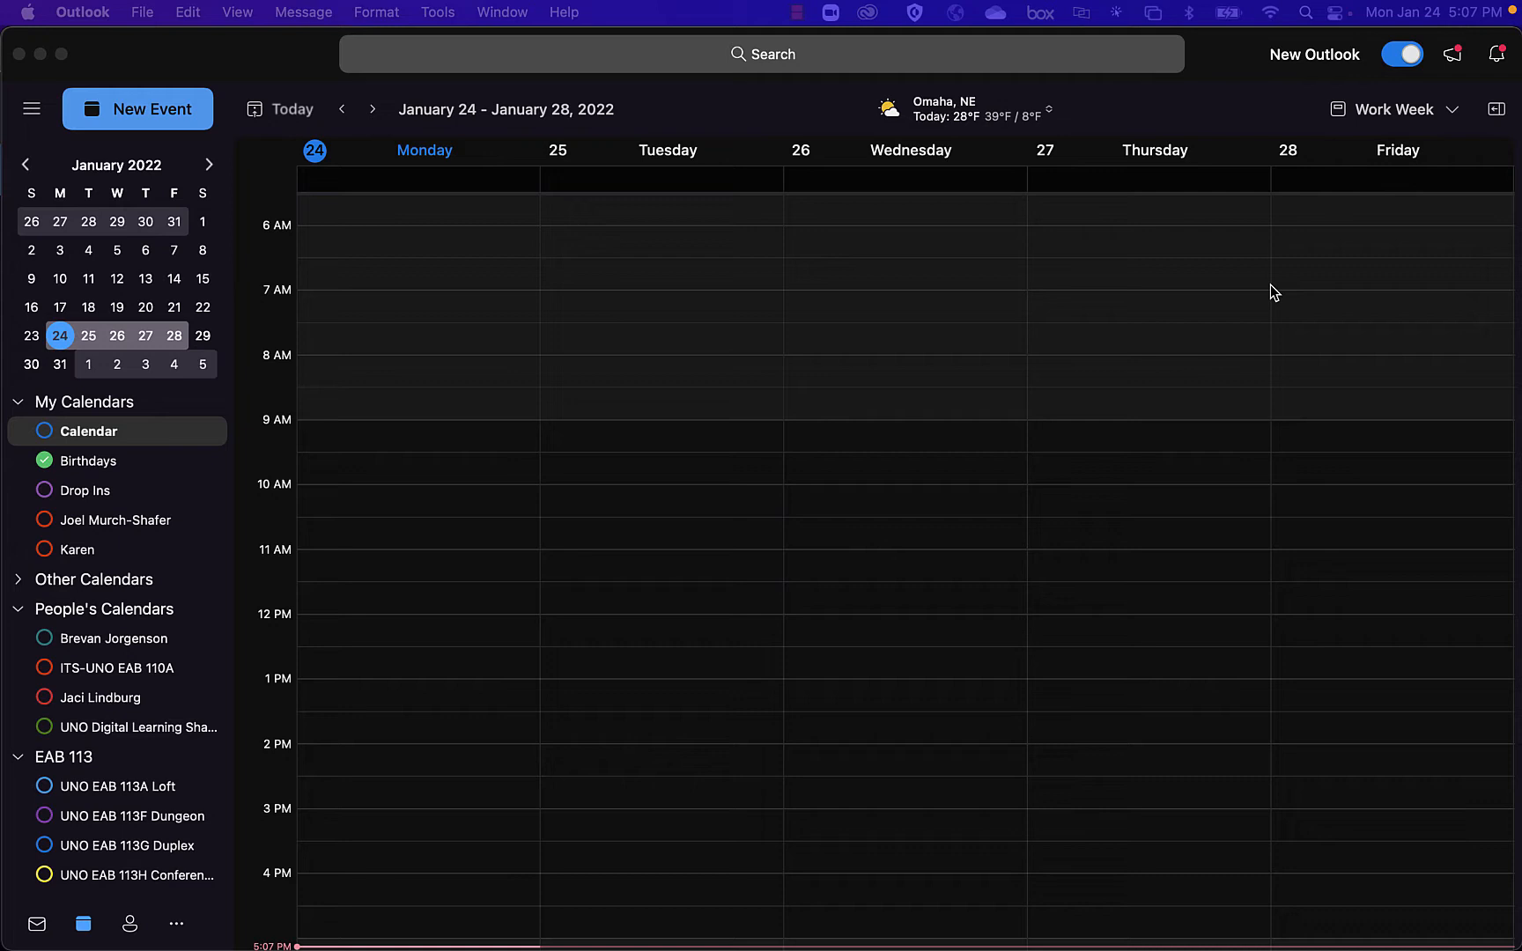
mouse_move(793, 291)
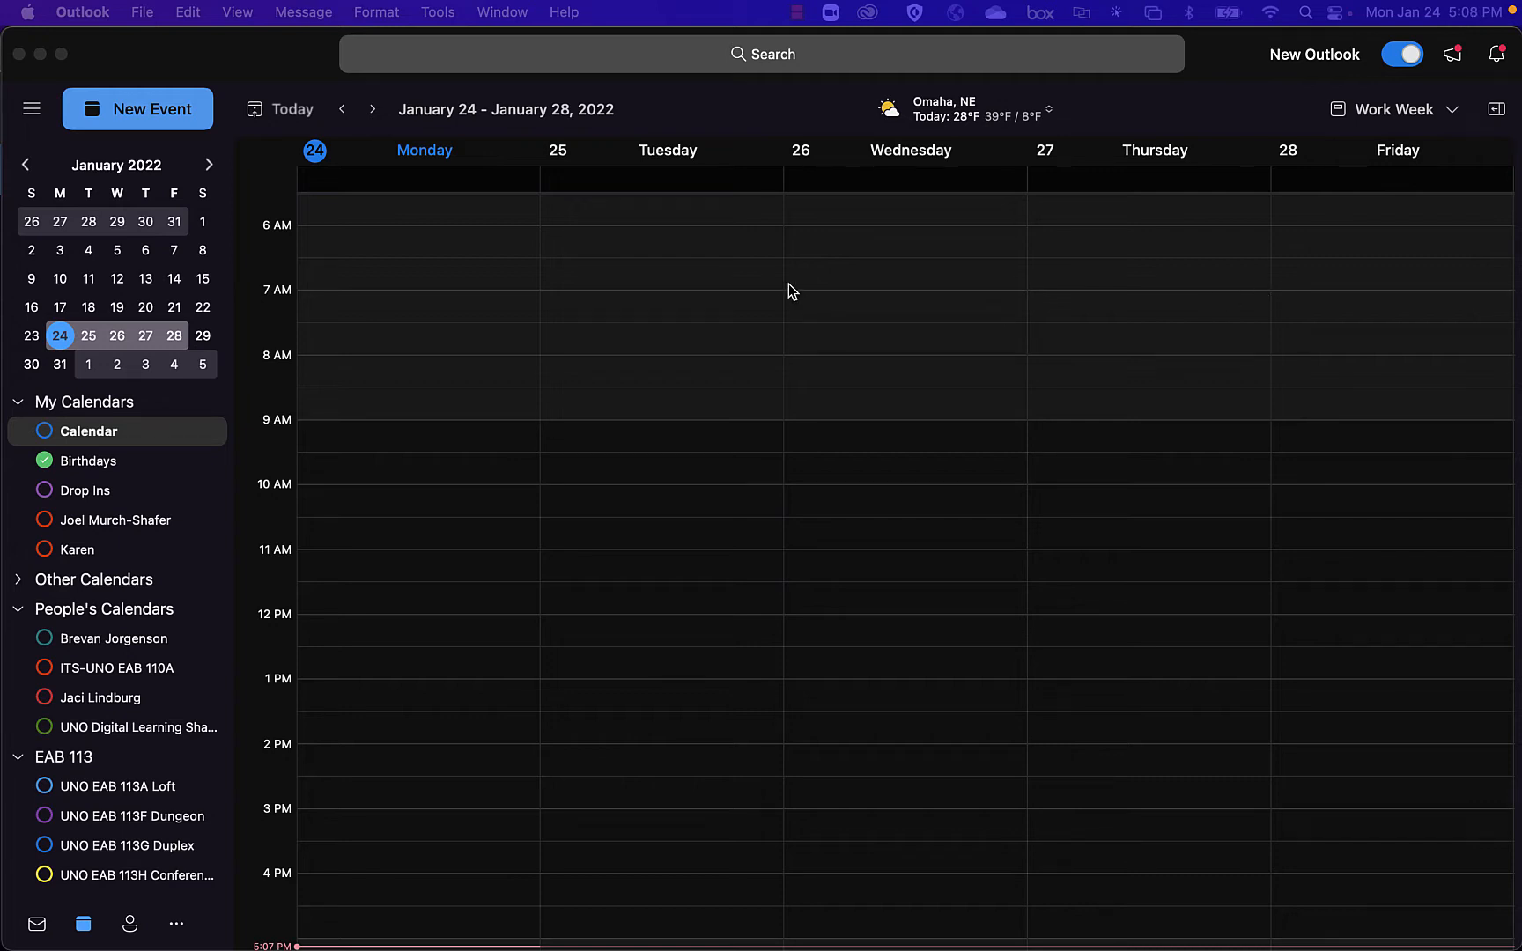
mouse_move(677, 269)
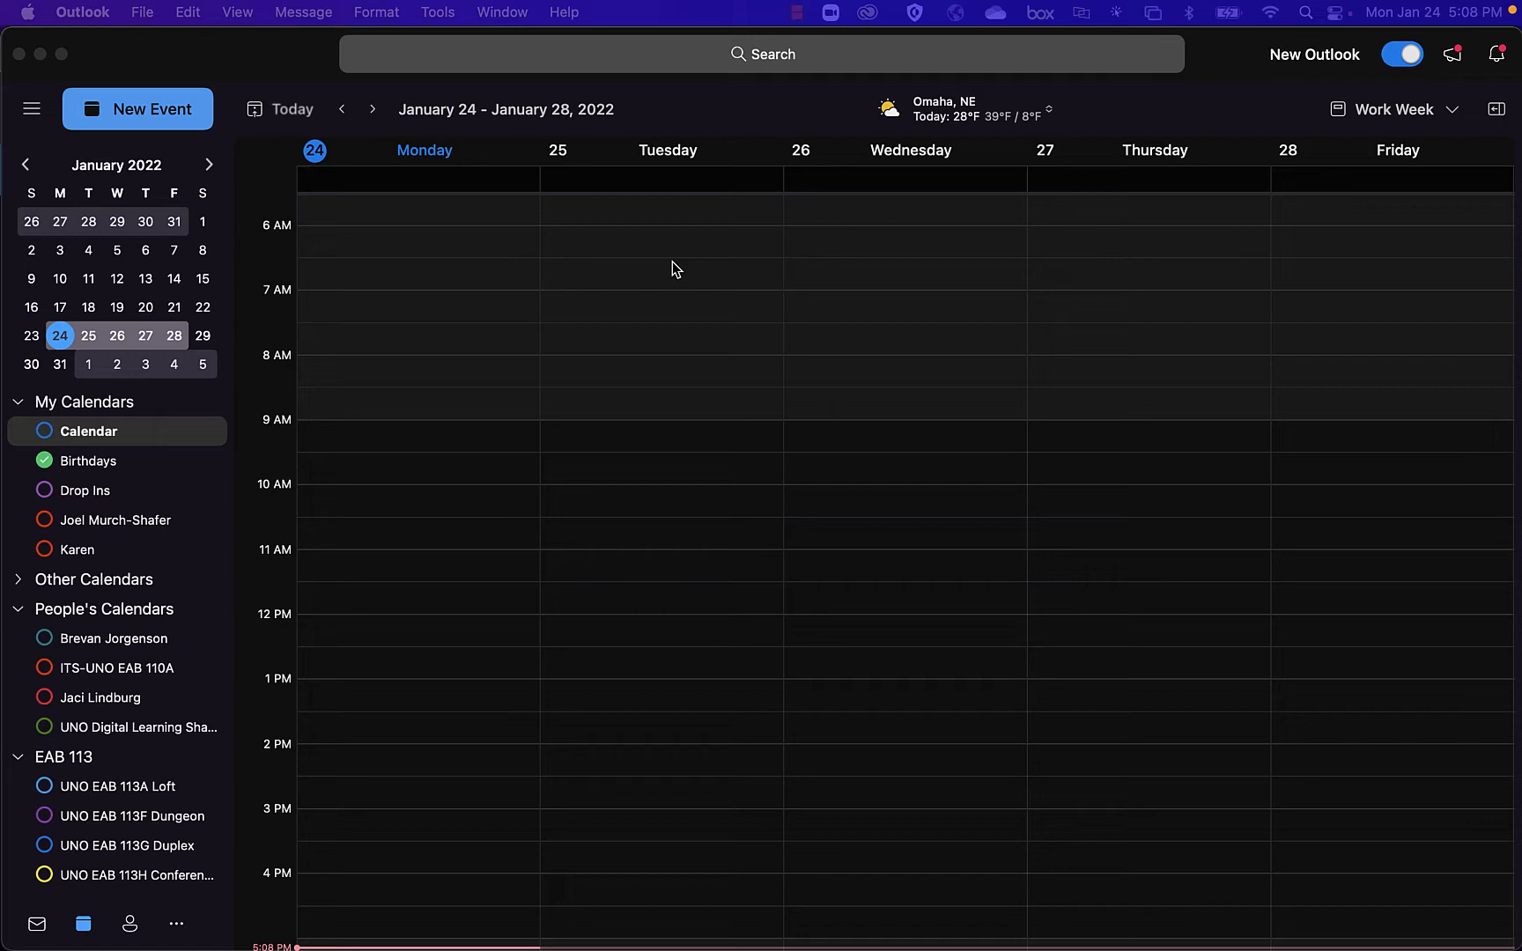
mouse_move(1082, 180)
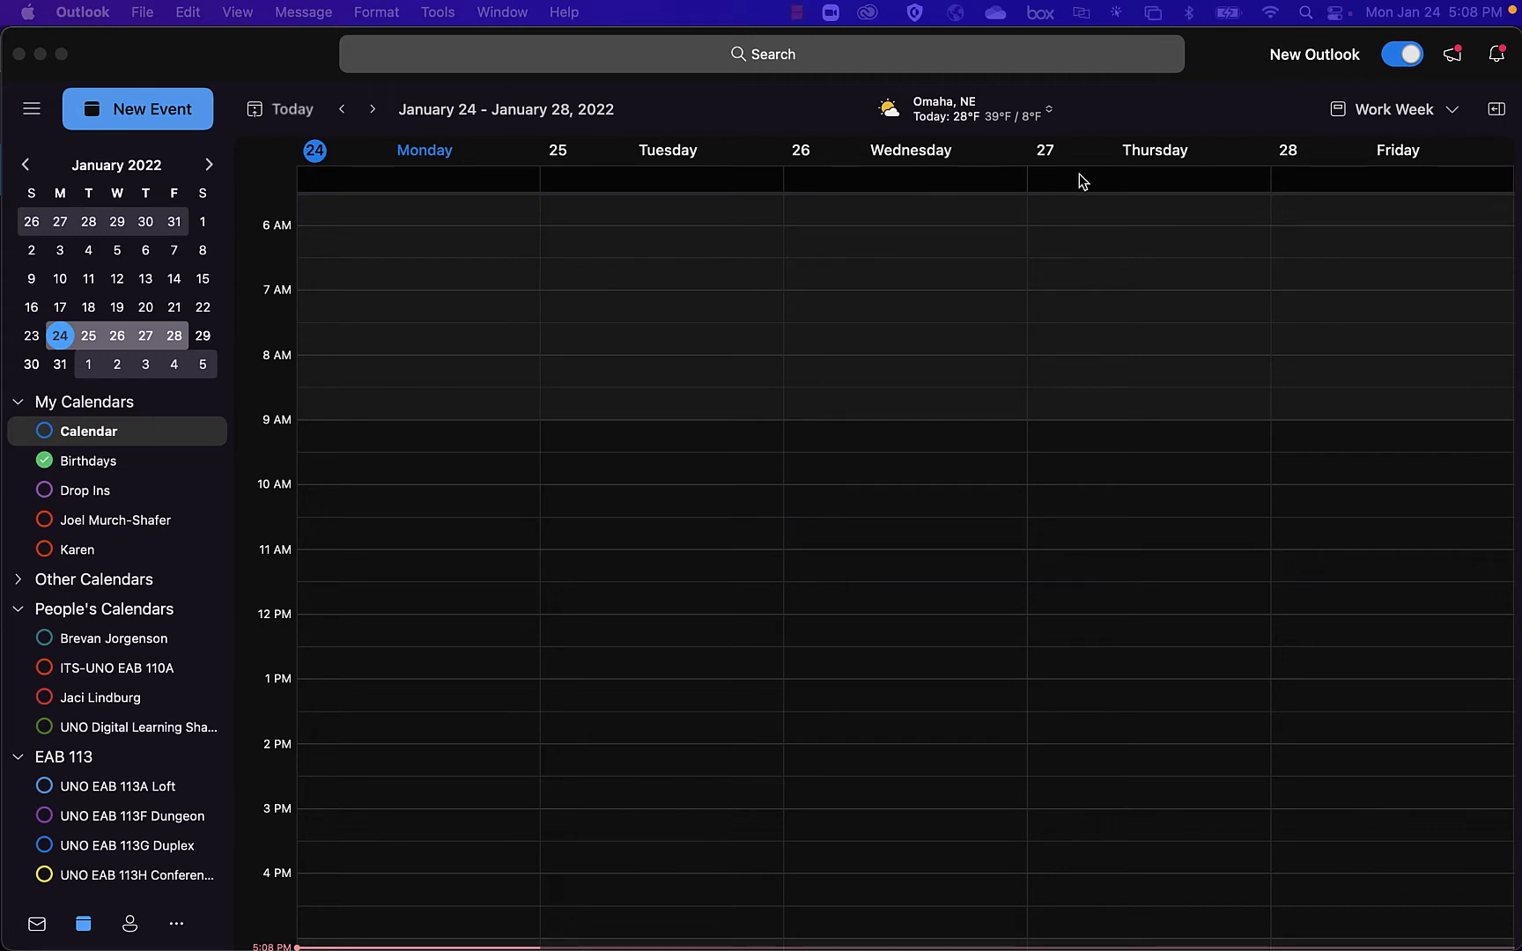
mouse_move(1382, 84)
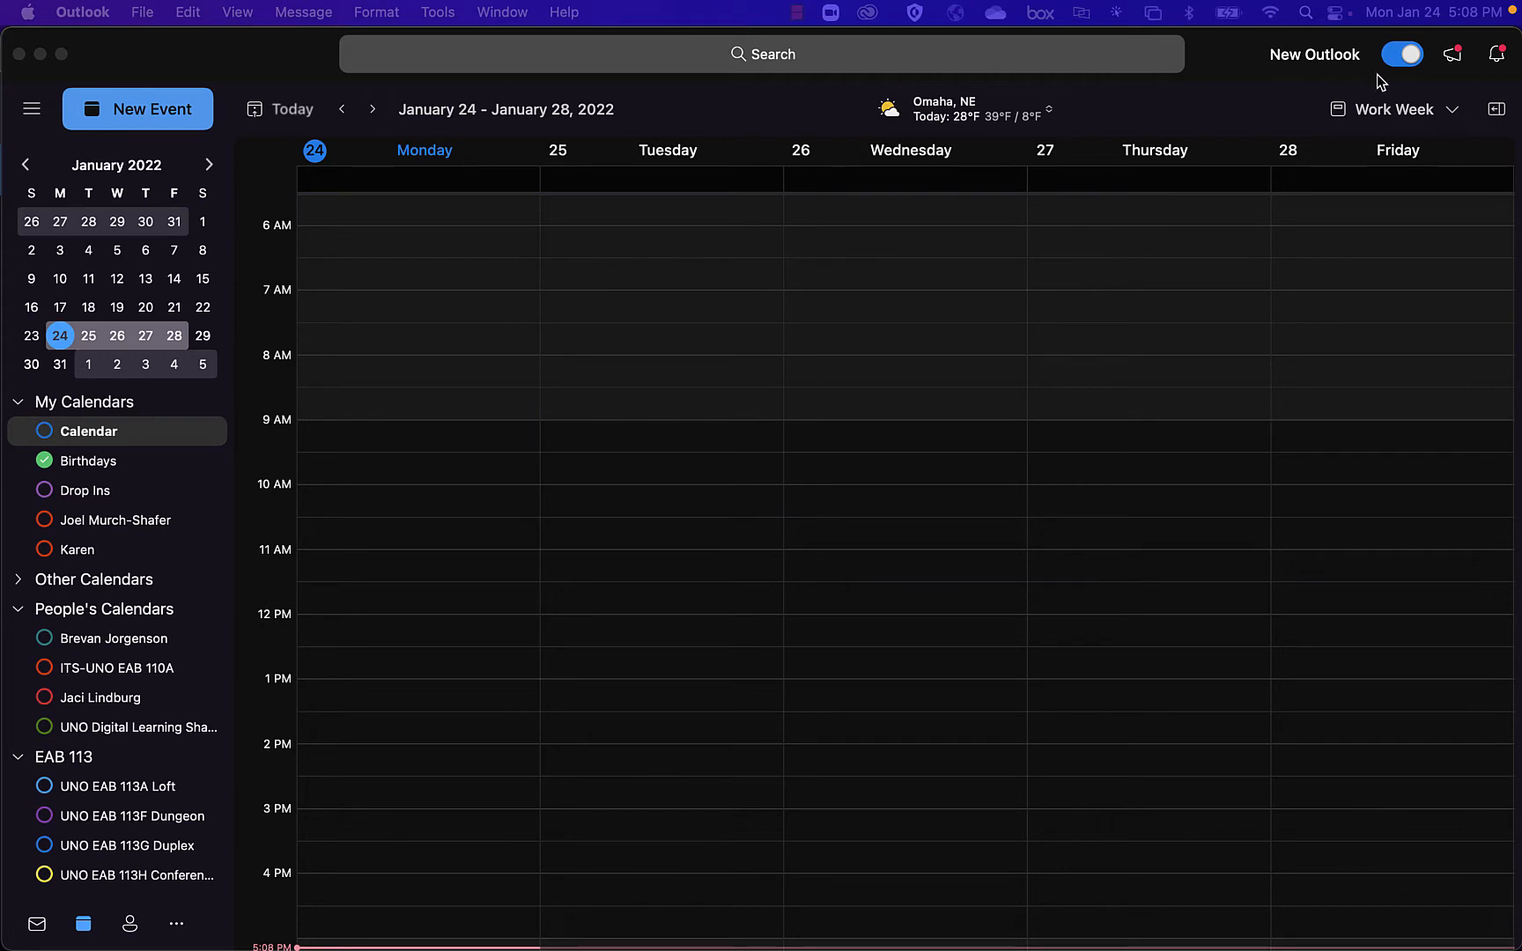
mouse_move(1376, 70)
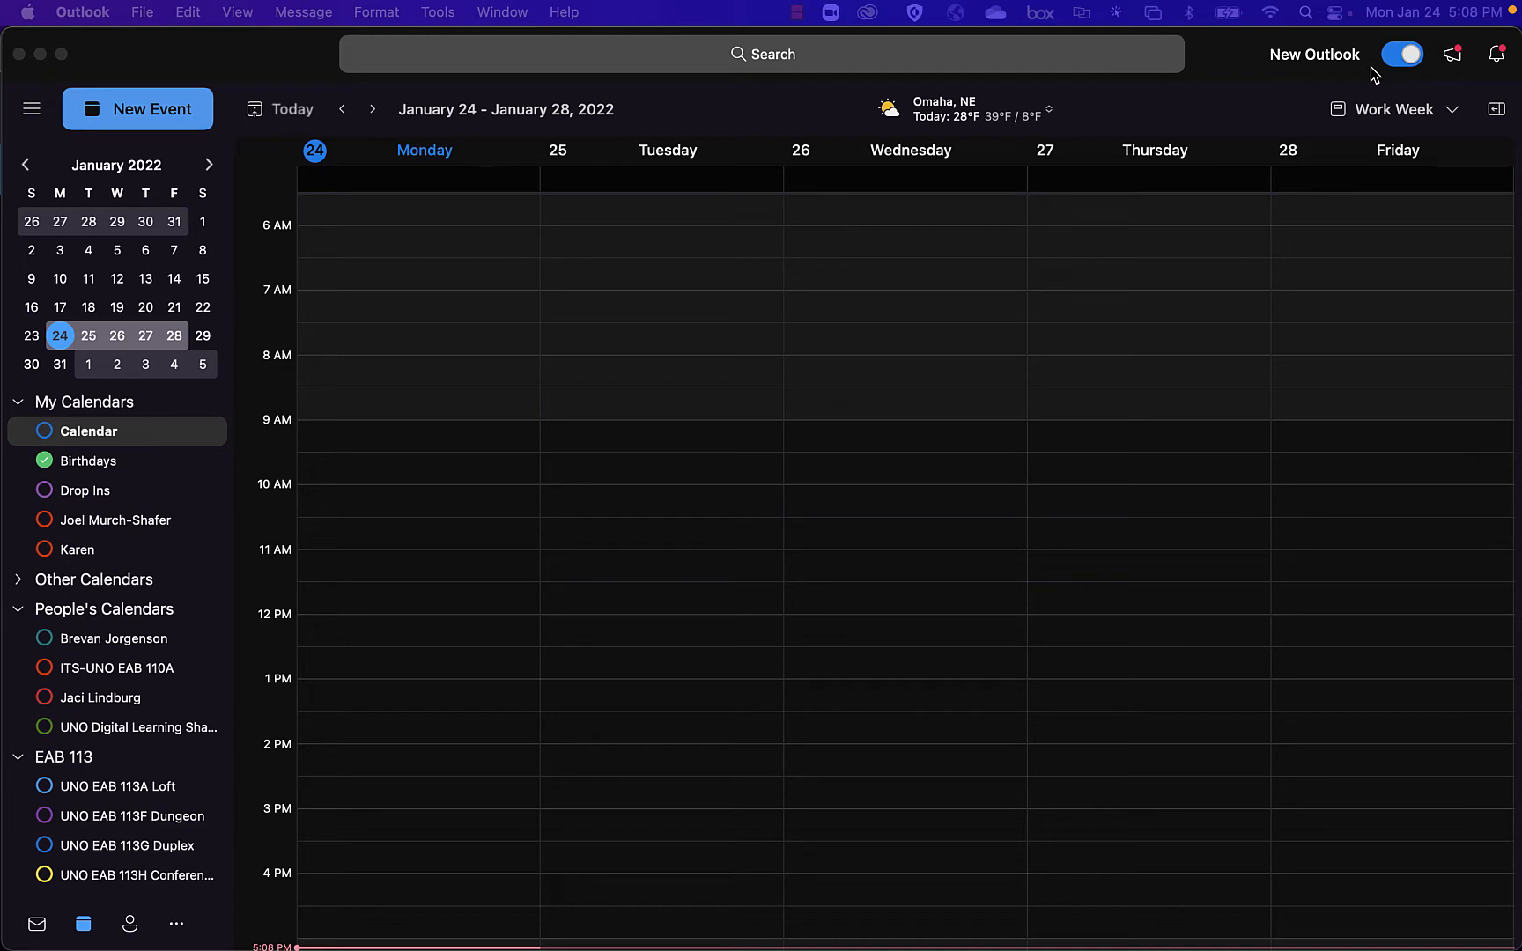
mouse_move(1053, 163)
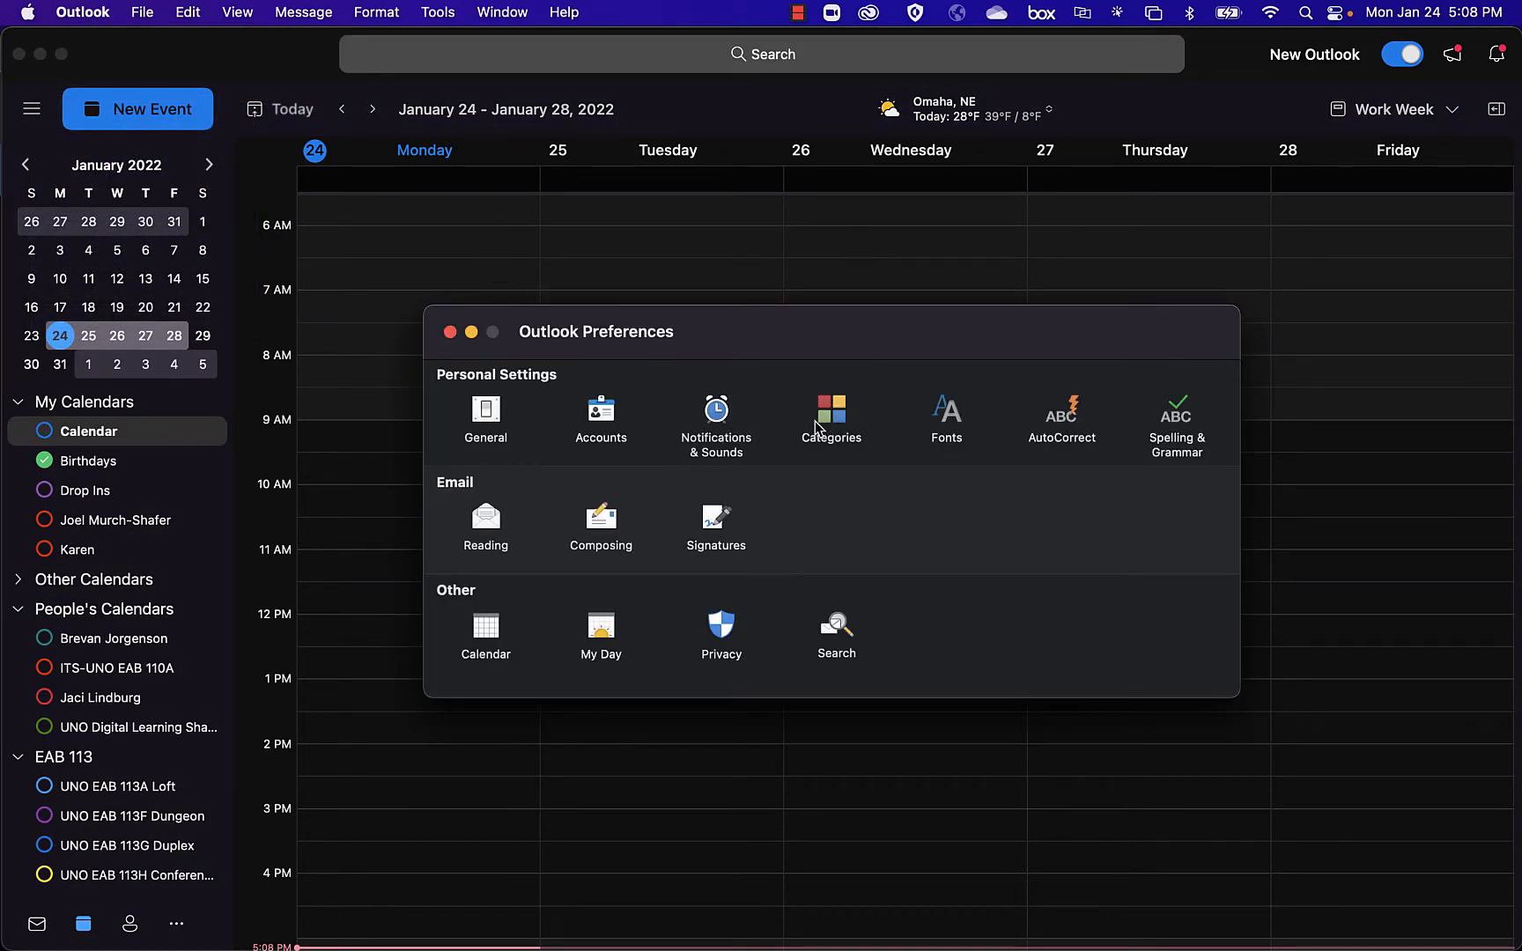
mouse_move(504, 455)
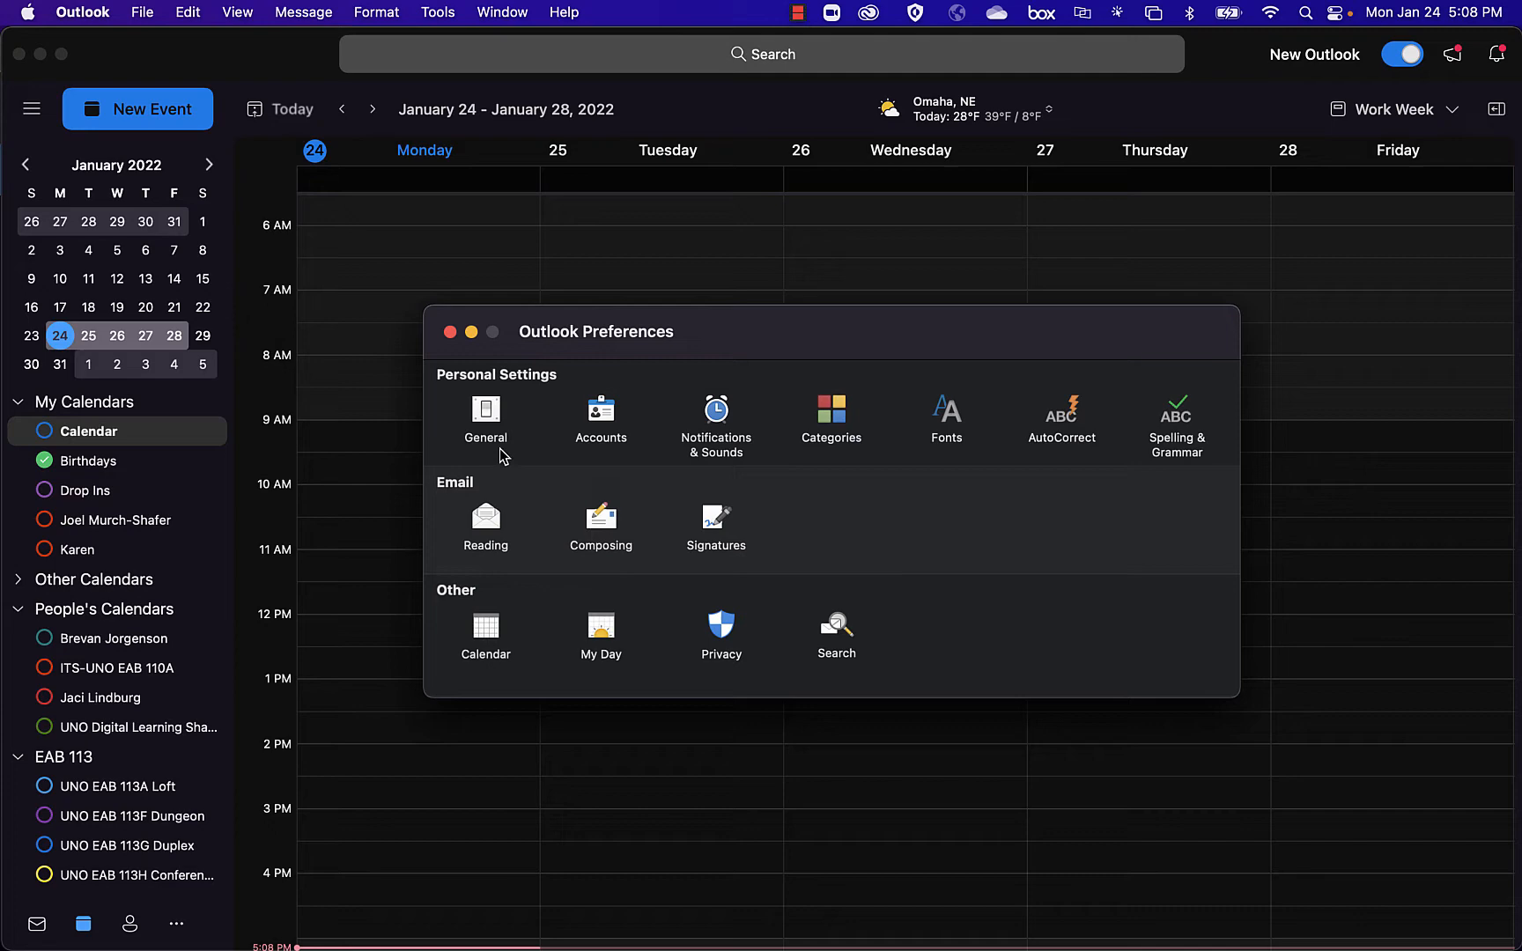
mouse_move(728, 538)
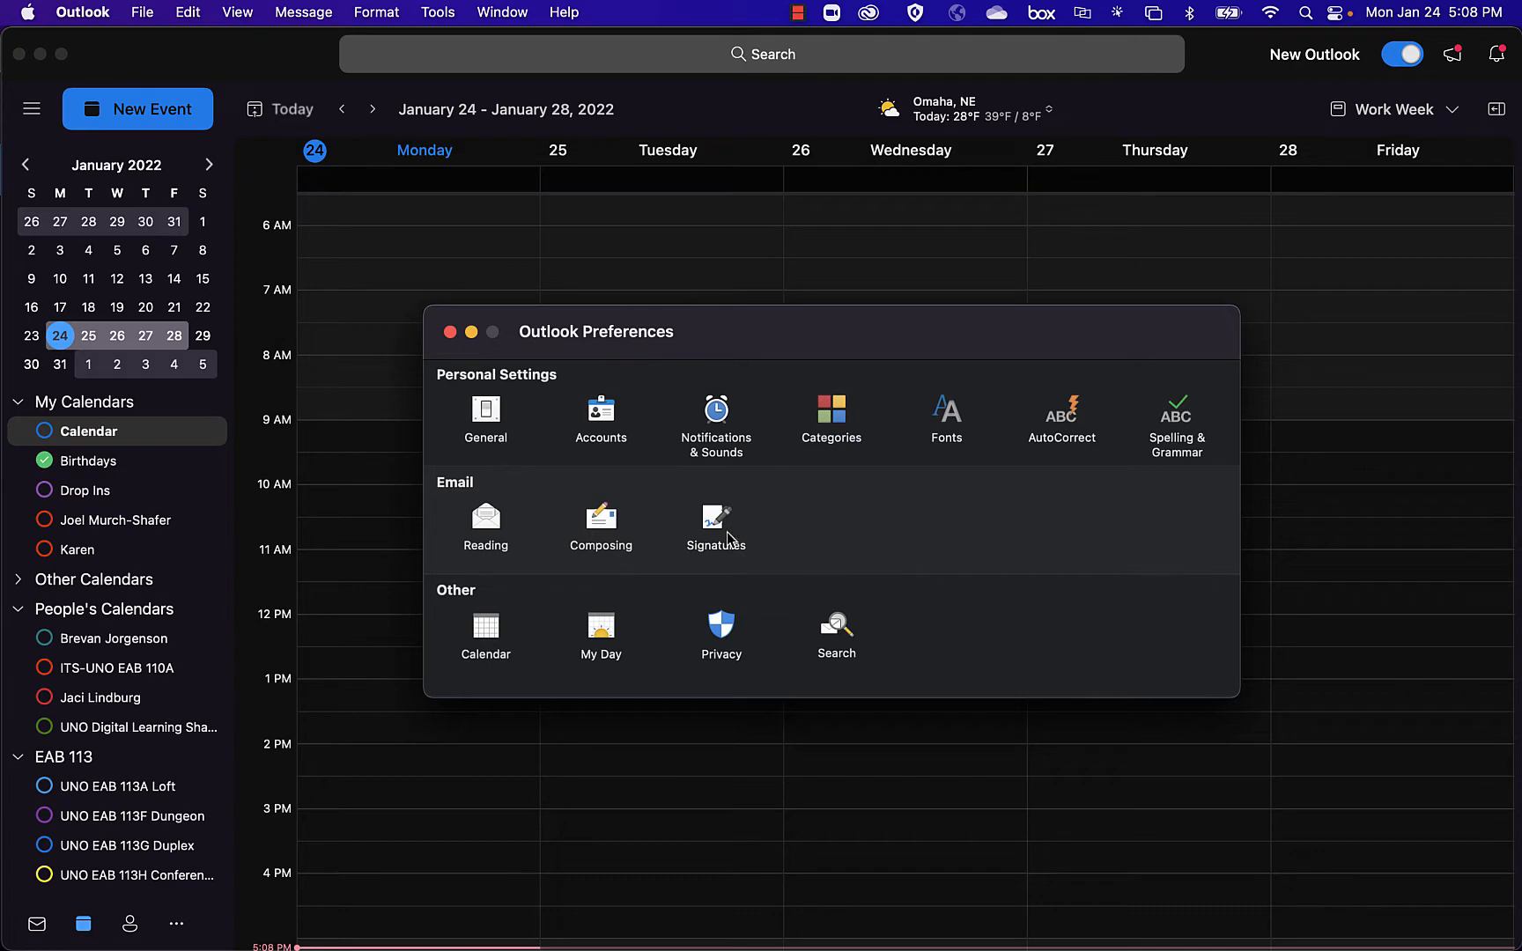
- Go to the Calendar settings in Outlook for Mac preferences
left_click(486, 631)
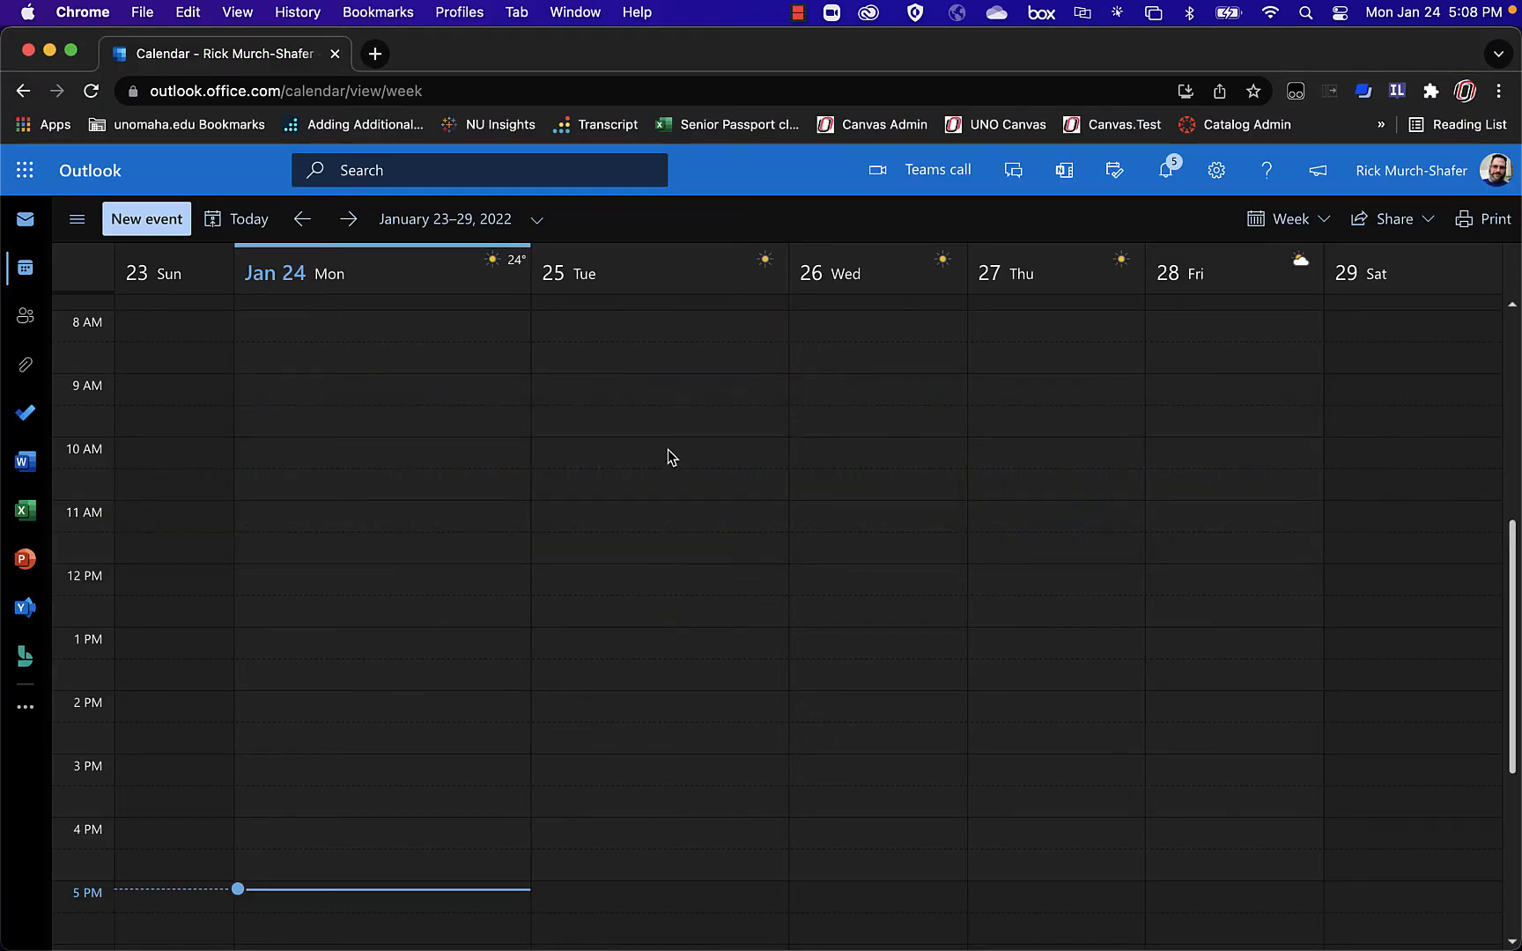
mouse_move(441, 287)
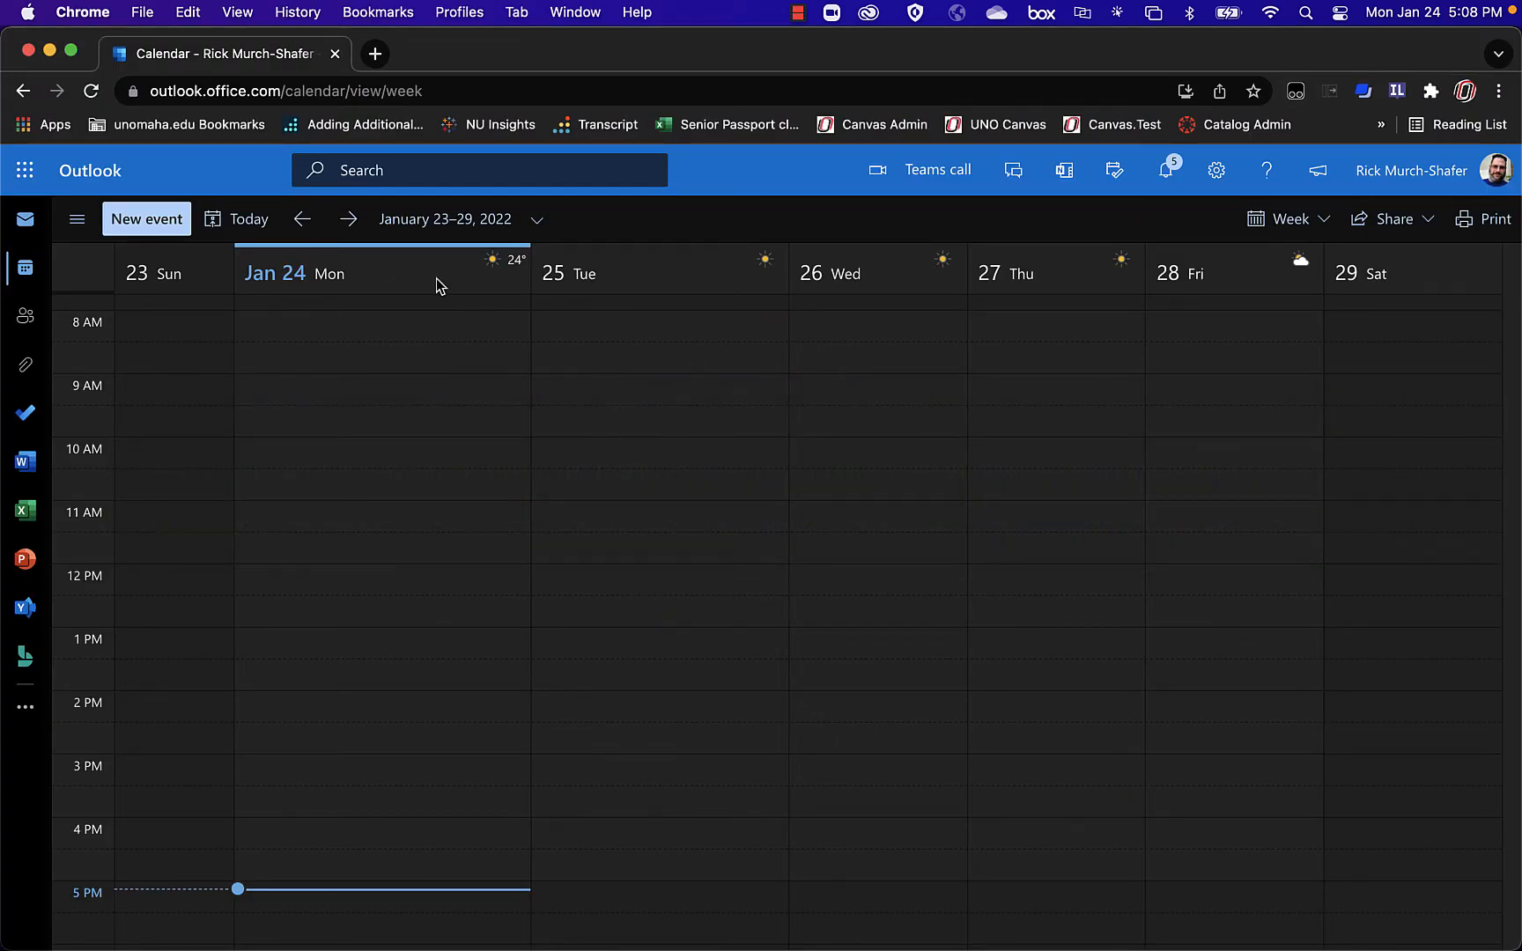
mouse_move(373, 347)
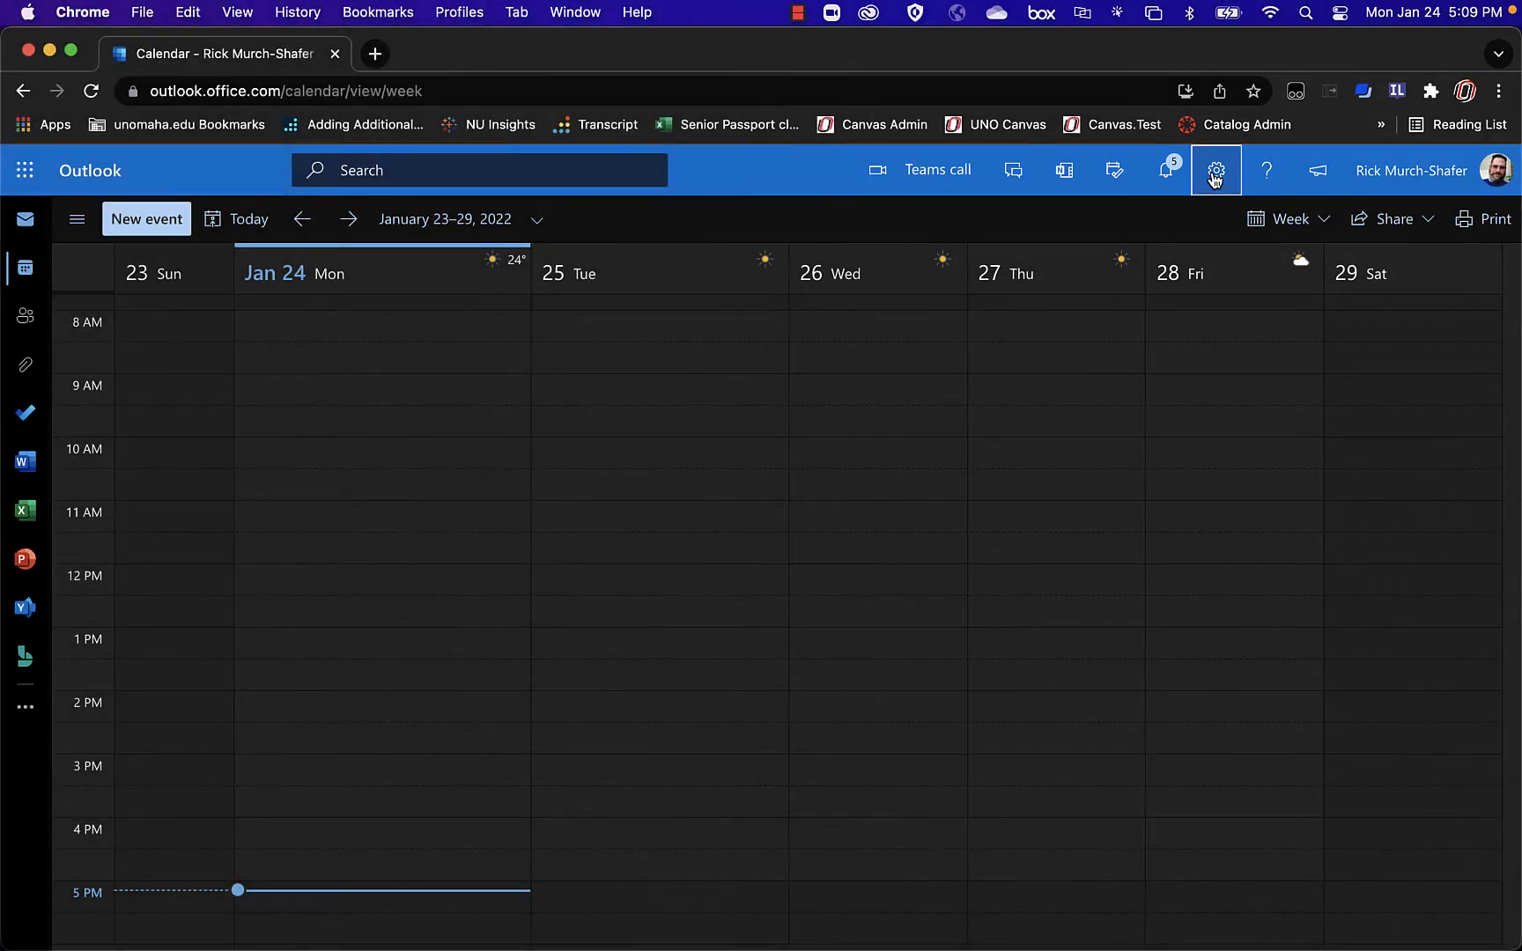
- In Outlook web Calendar > Events and invitations settings, uncheck 'Add online meeting to all meetings'
left_click(1216, 171)
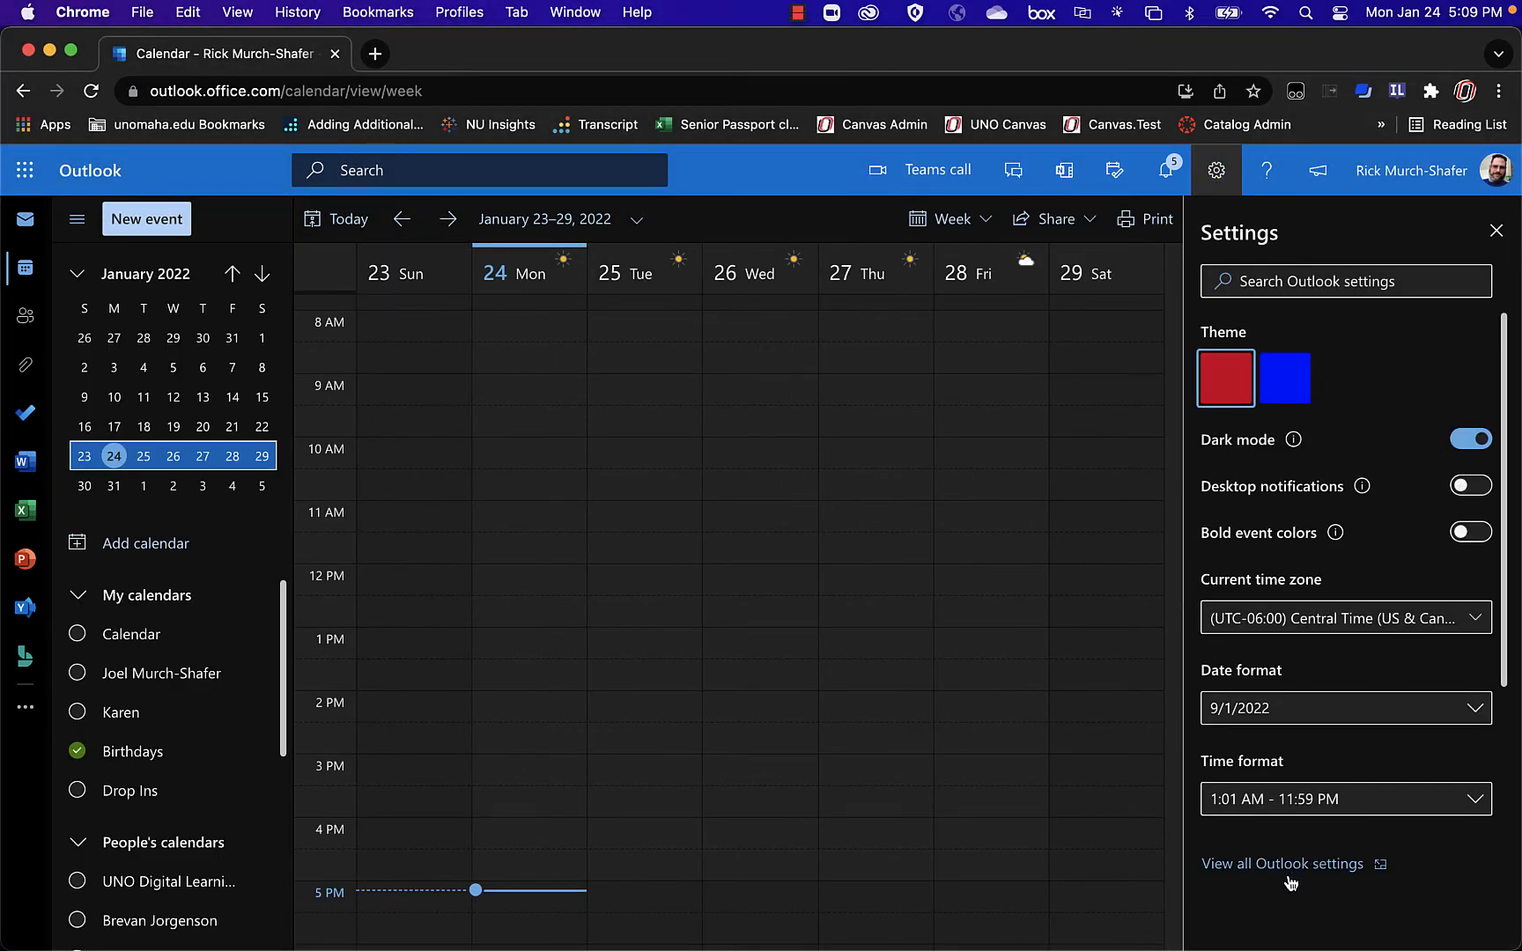
left_click(1287, 865)
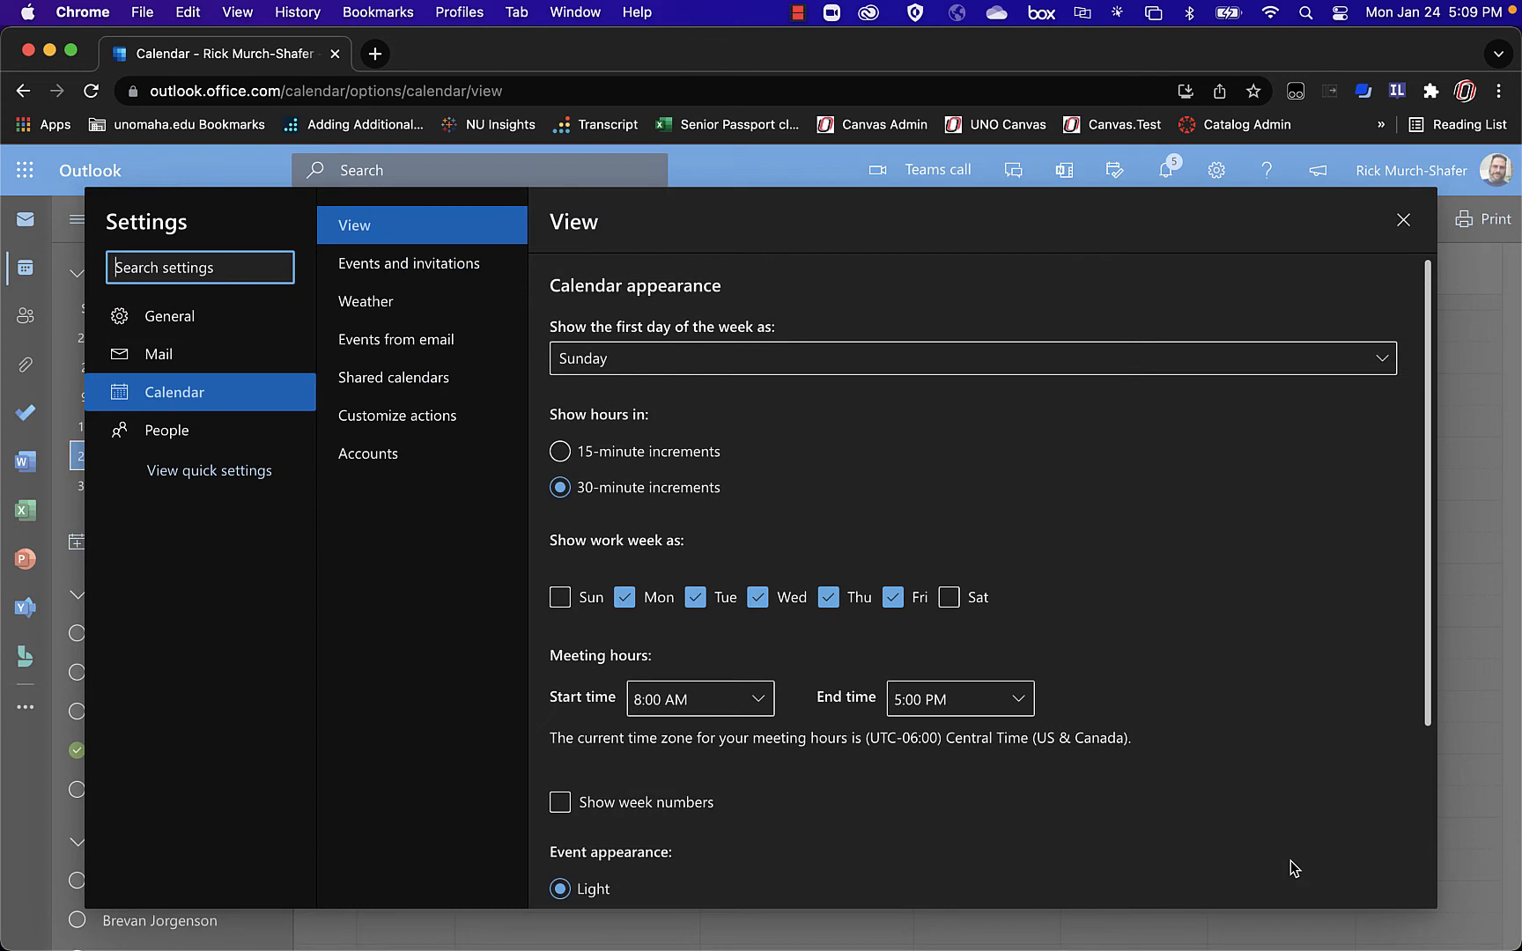
mouse_move(150, 346)
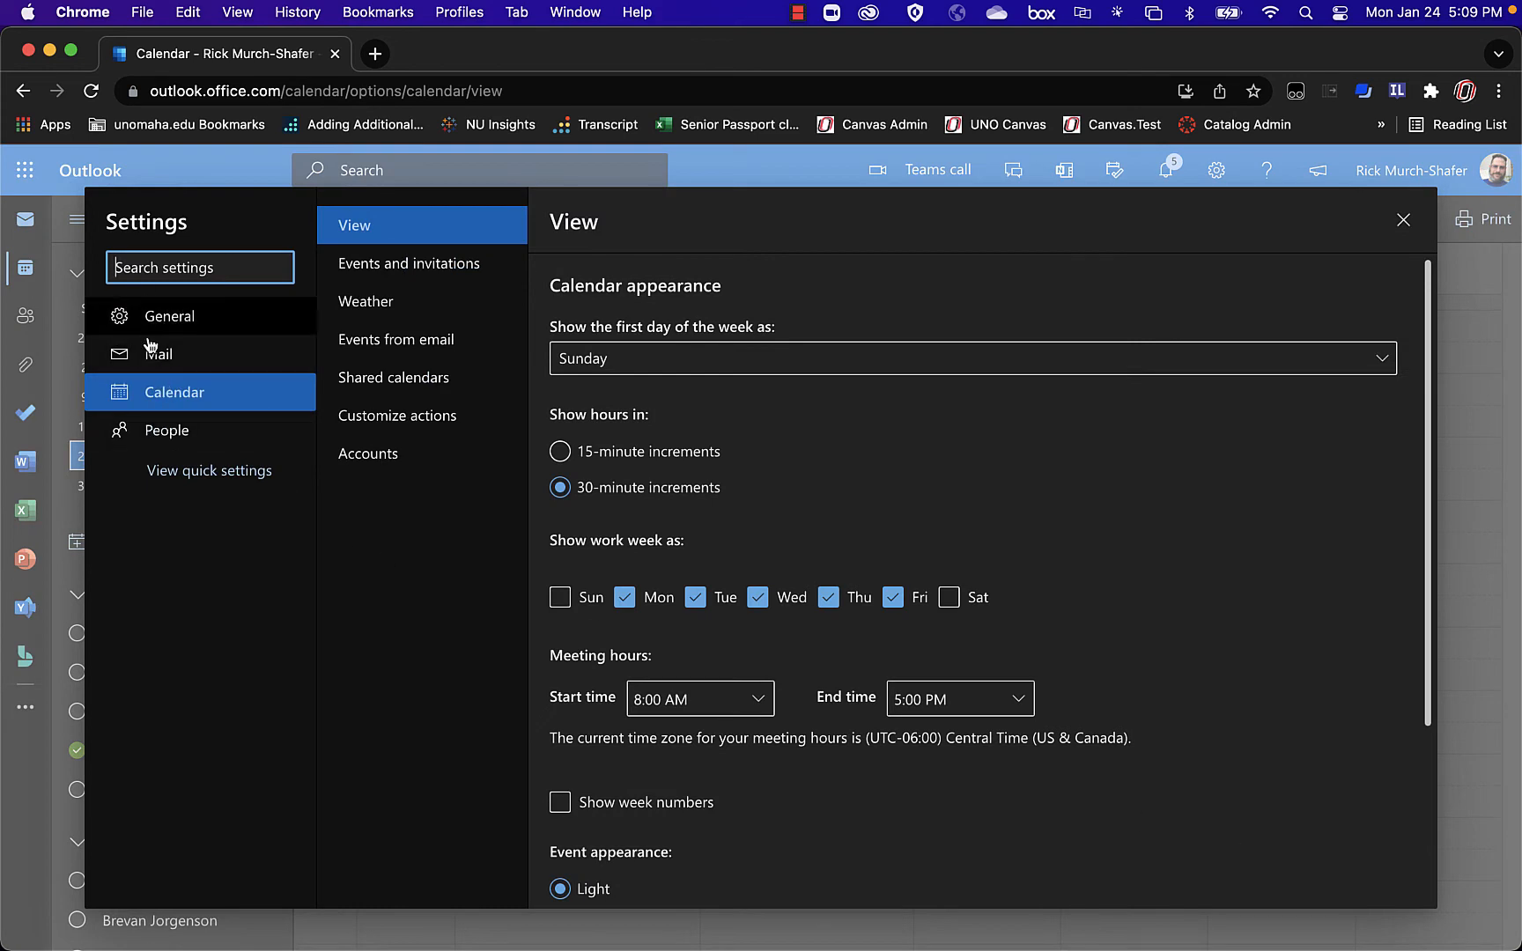
mouse_move(410, 268)
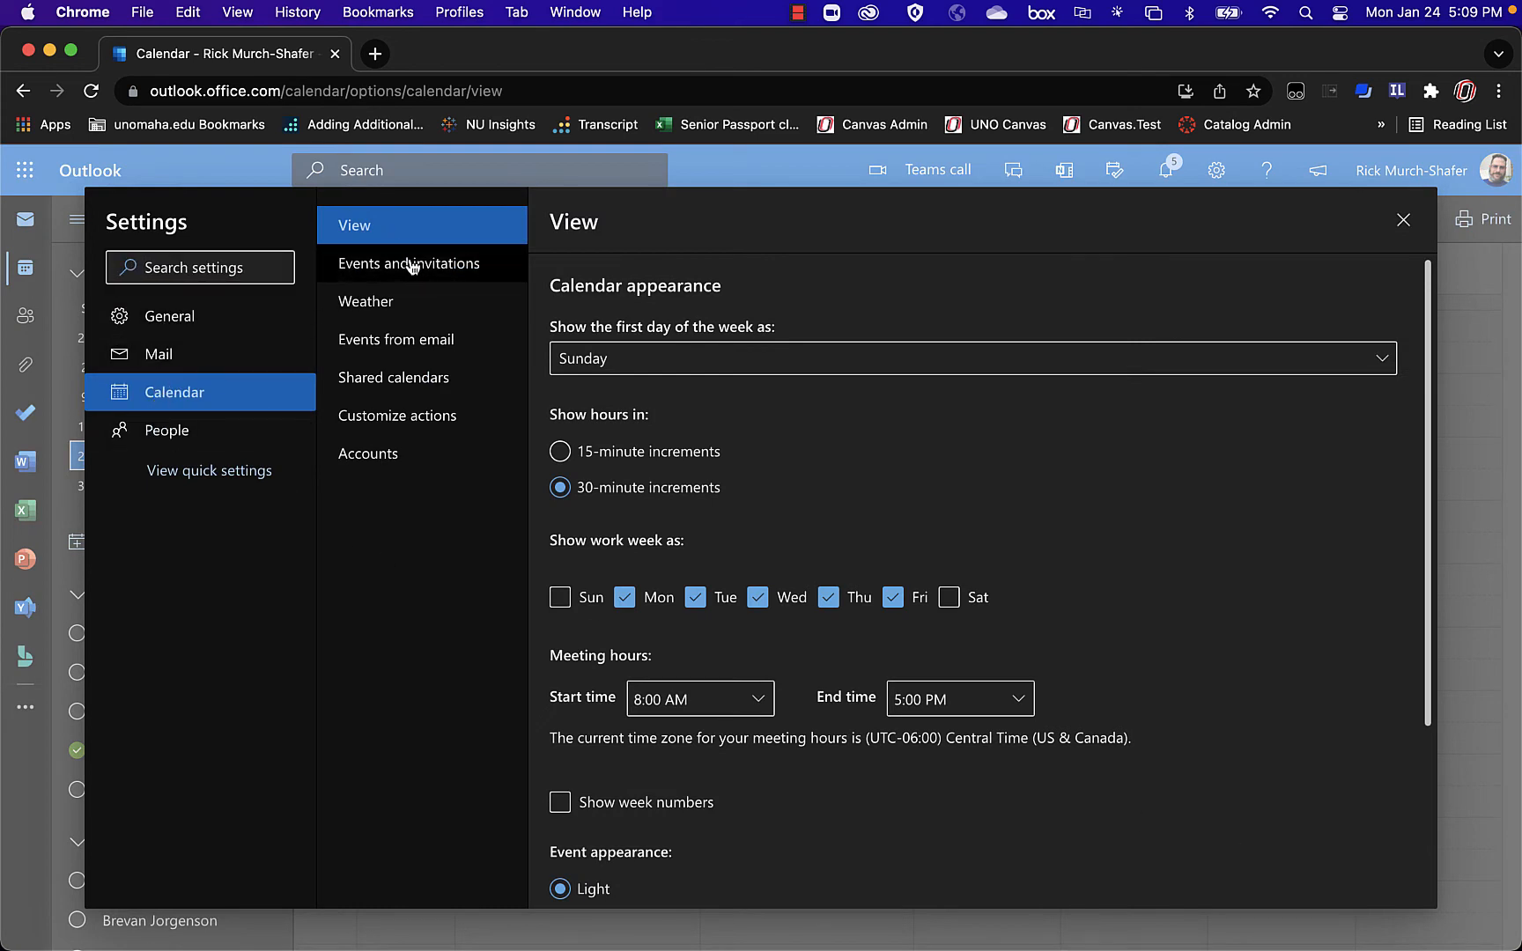
left_click(409, 264)
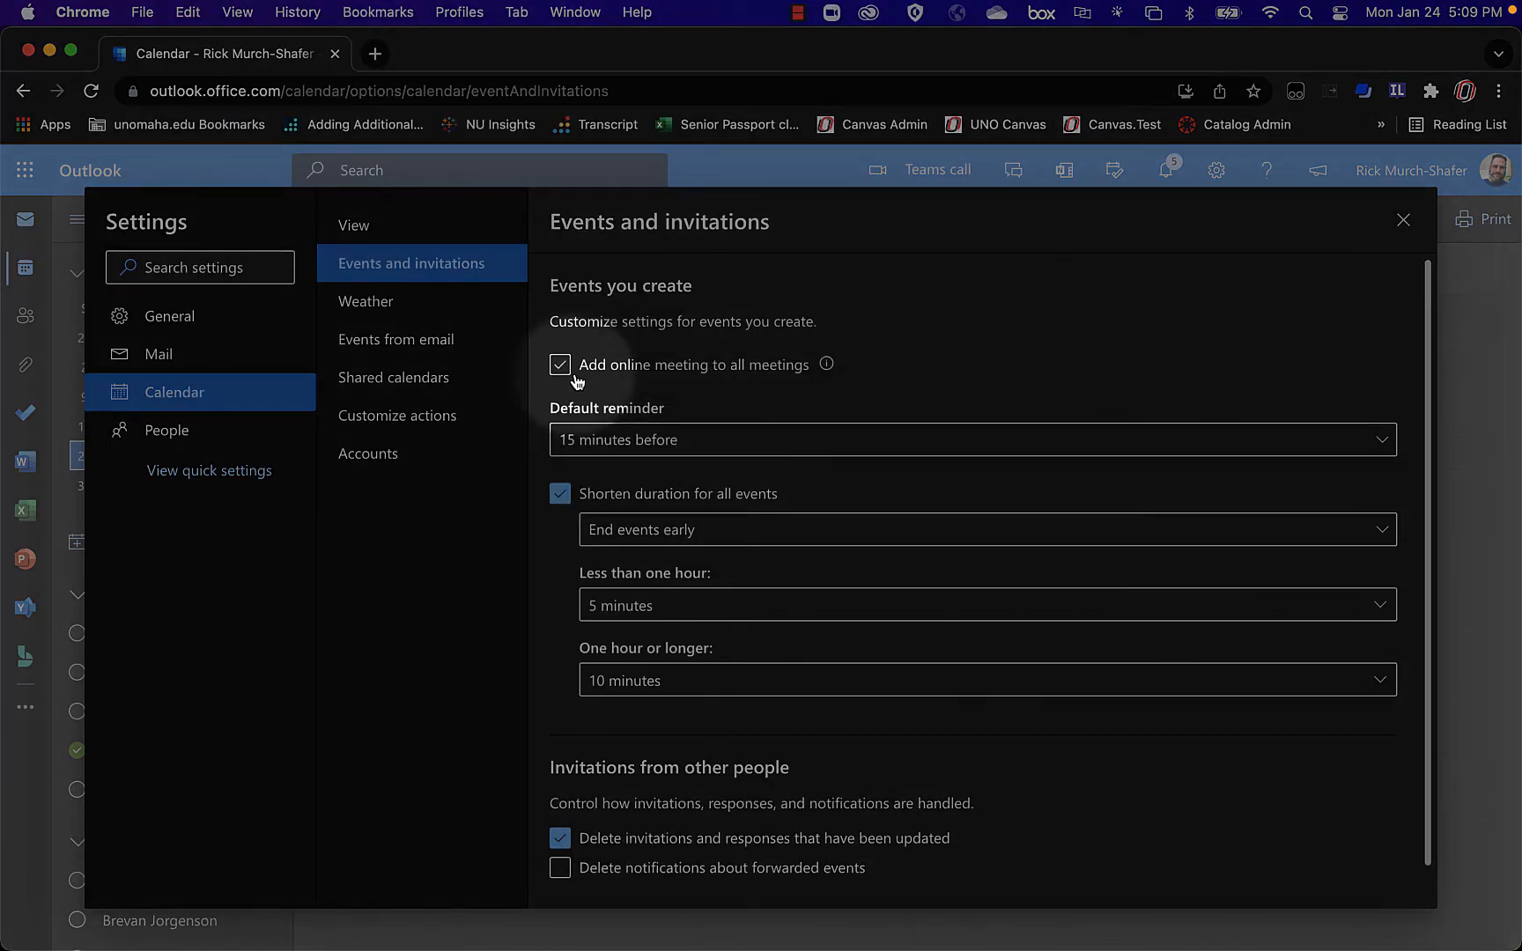
left_click(560, 365)
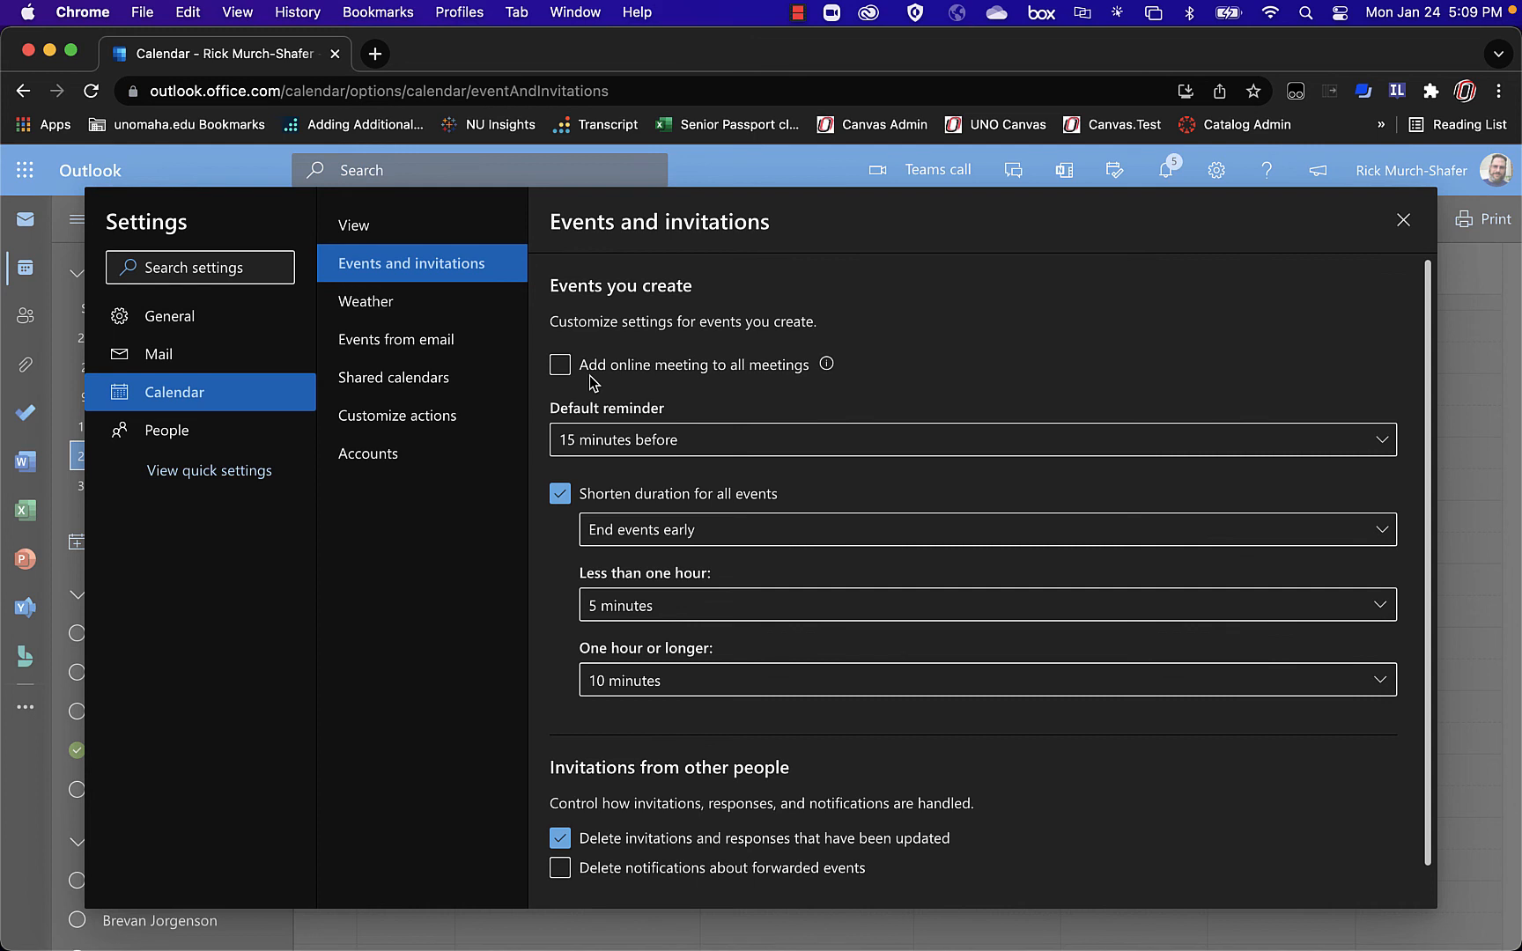
scroll("down", 3)
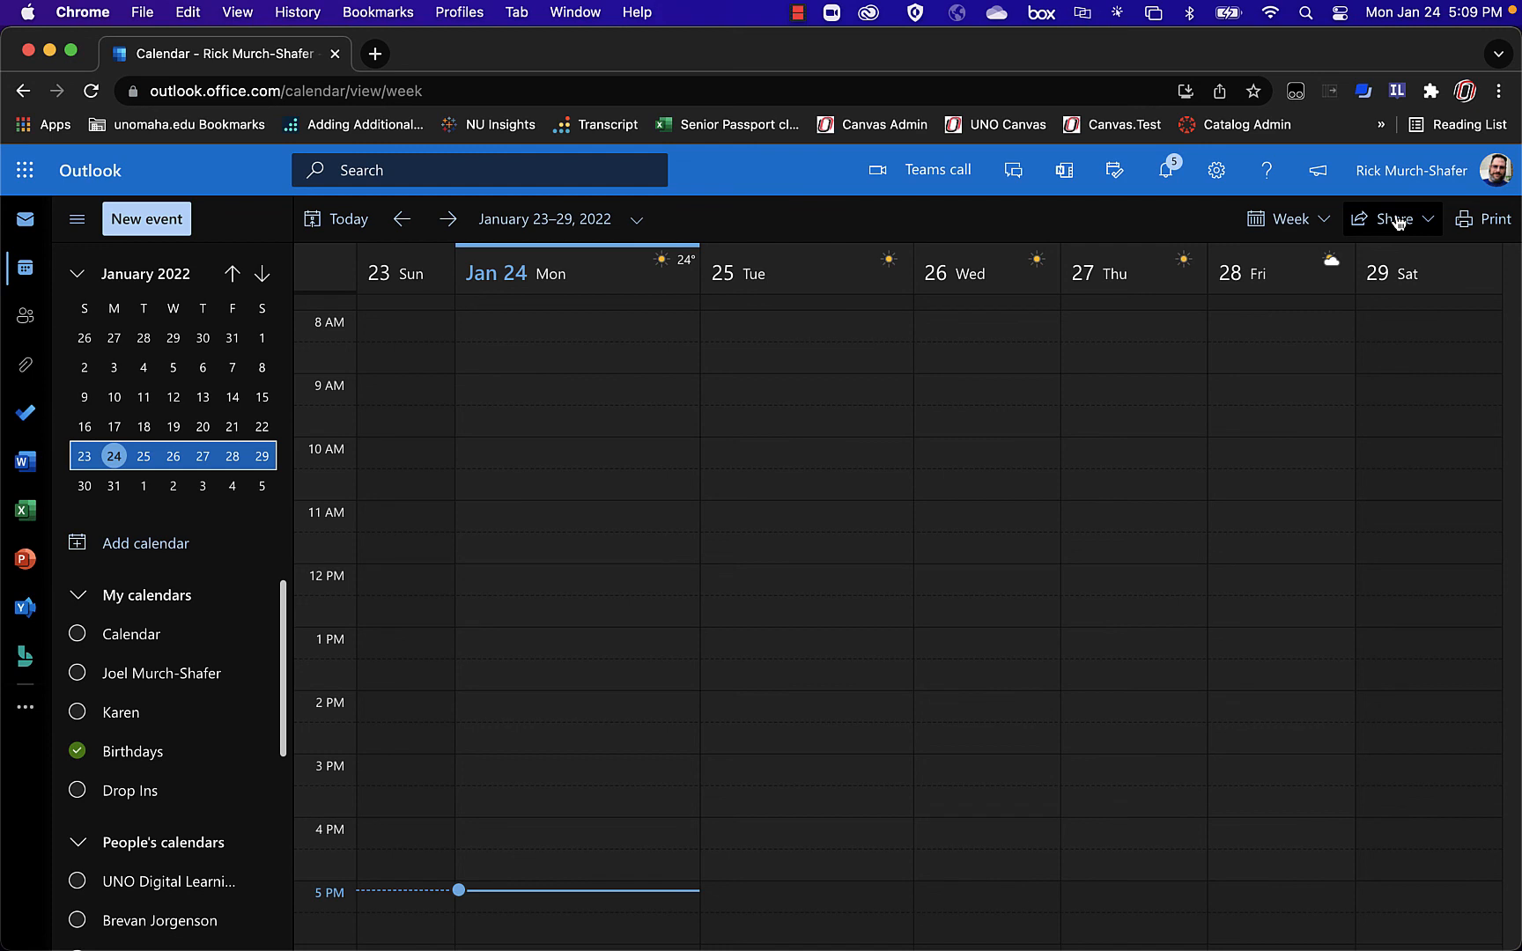
mouse_move(1399, 225)
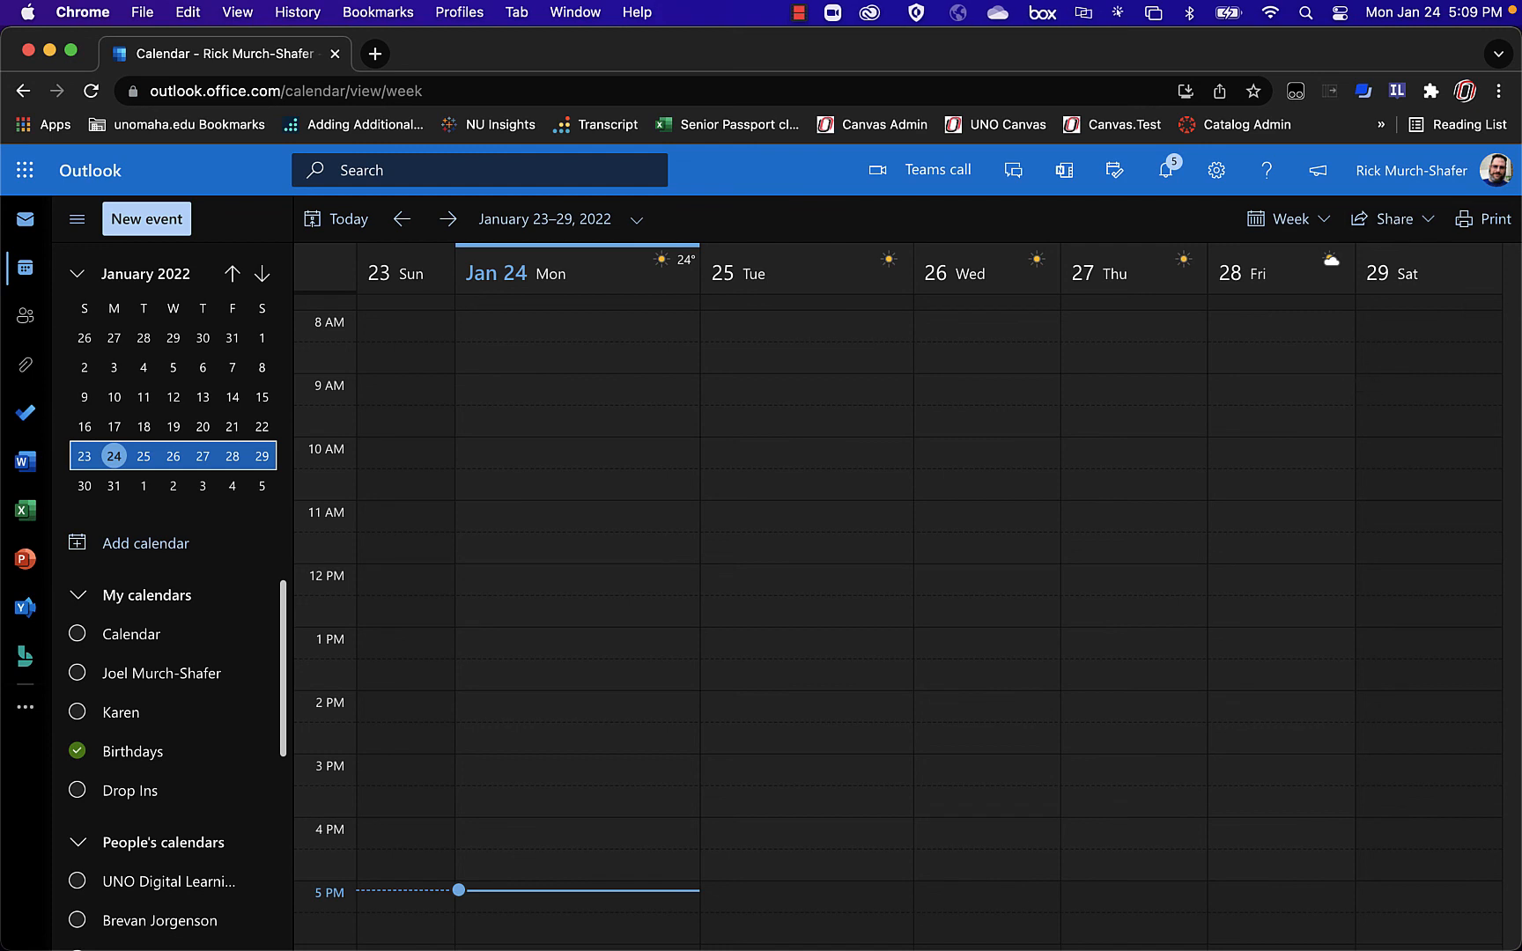